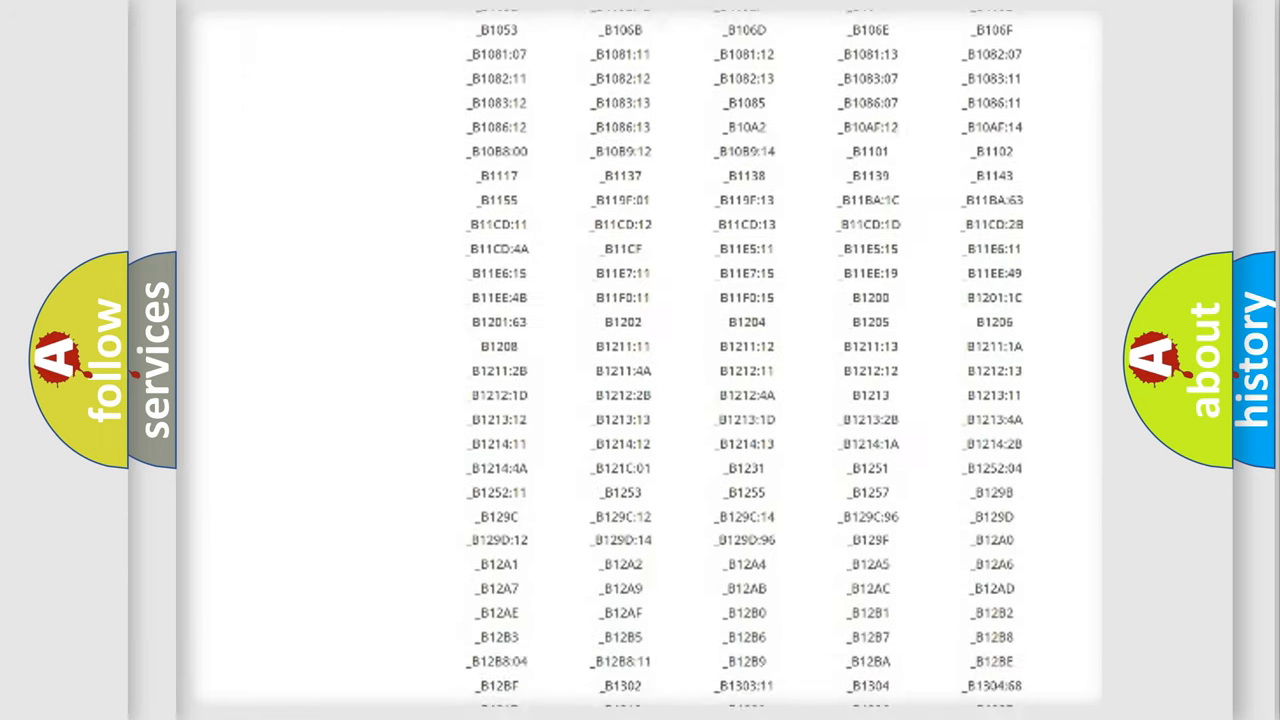
pyautogui.scroll(-3)
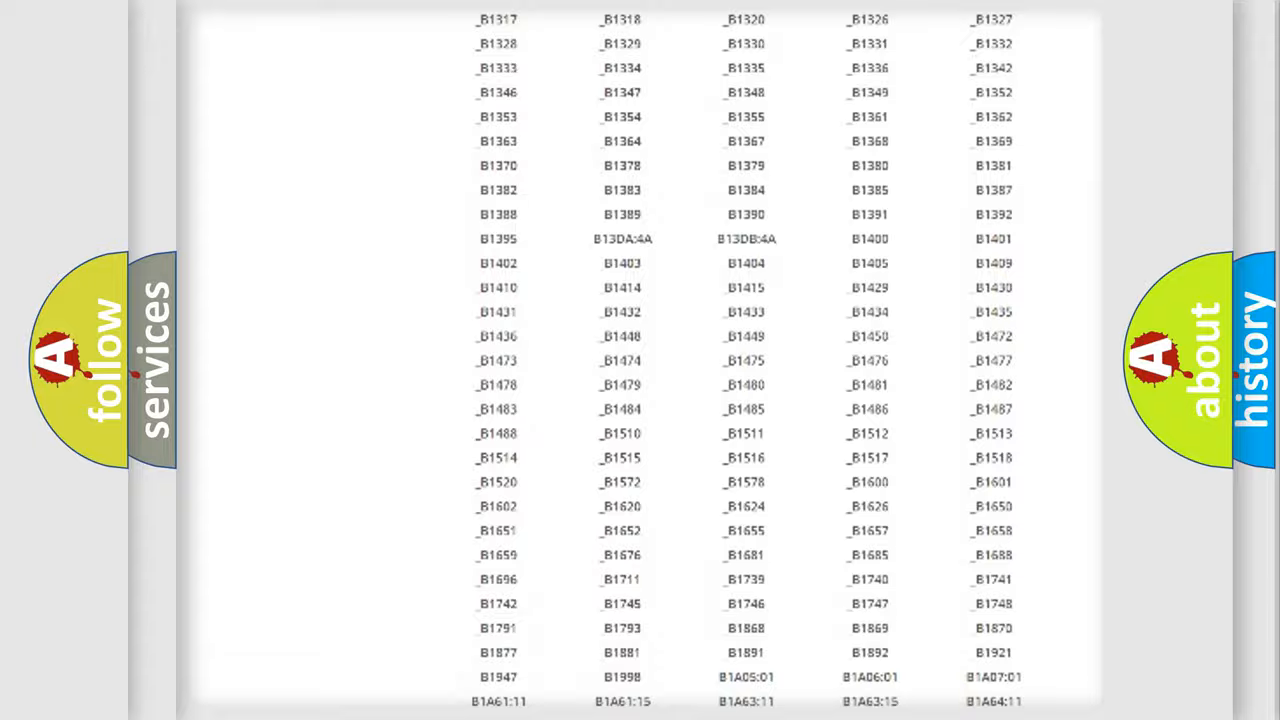